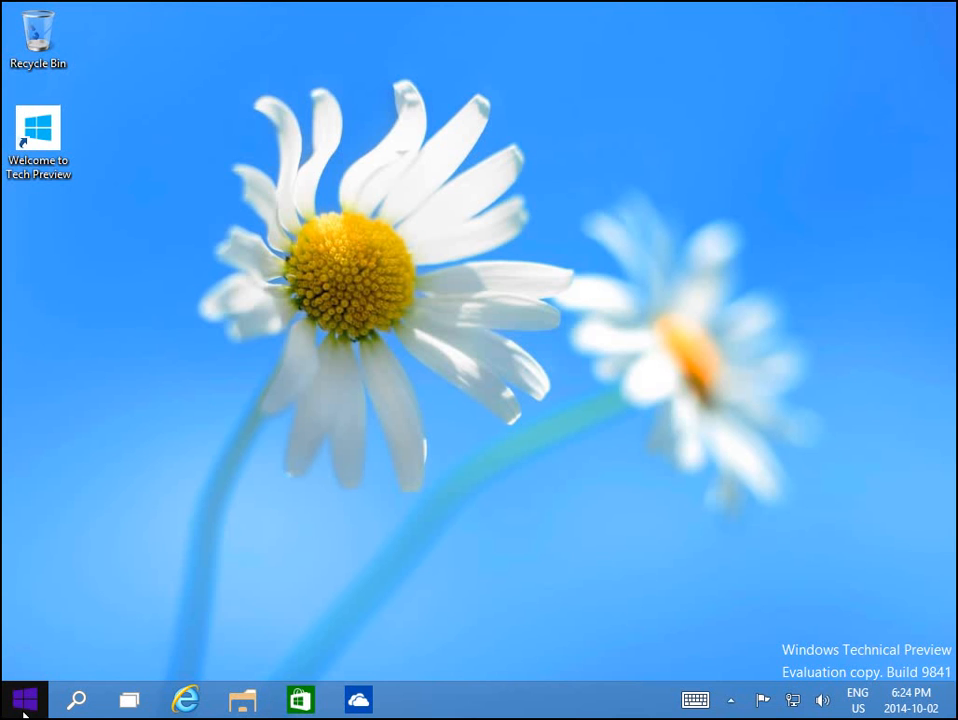
Launch Control Panel from the Start button's quick menu, keeping the Small icons view.
right_click(24, 700)
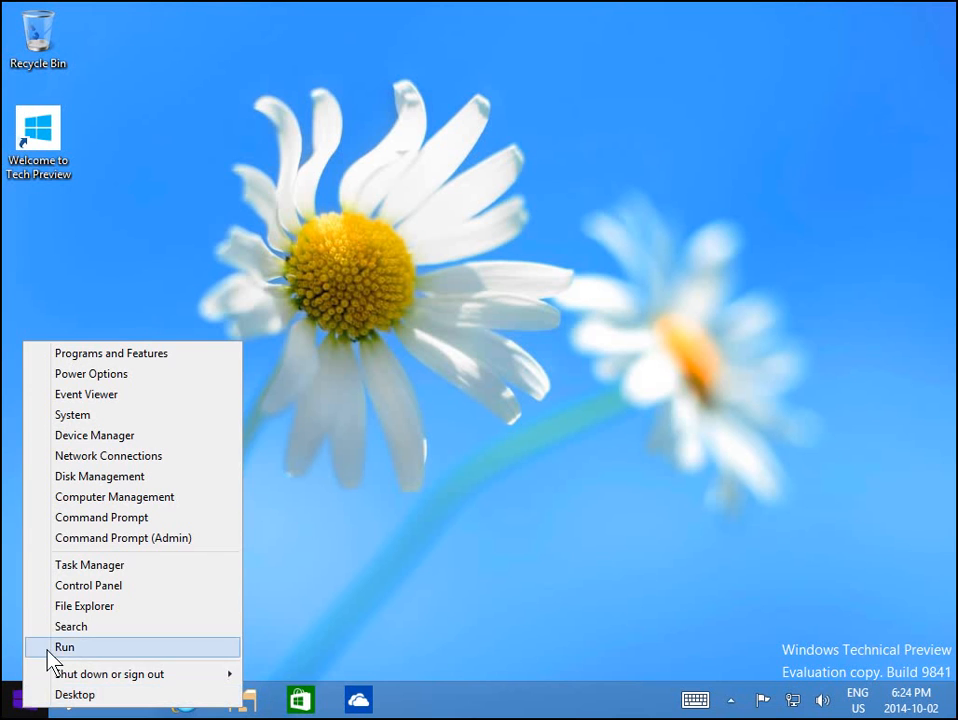
mouse_move(114, 496)
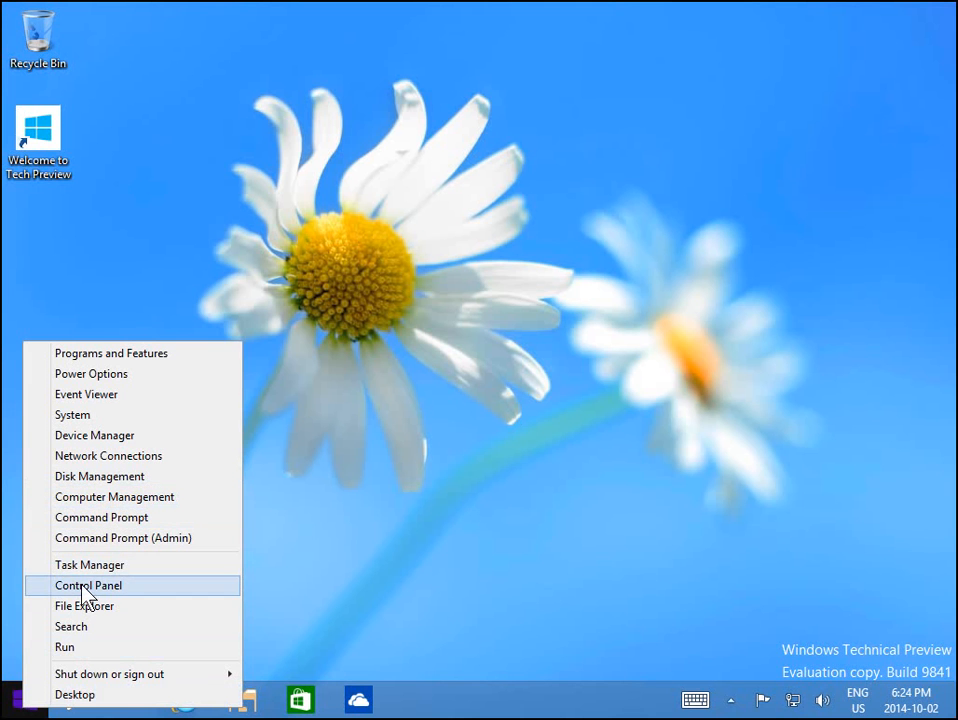
left_click(88, 584)
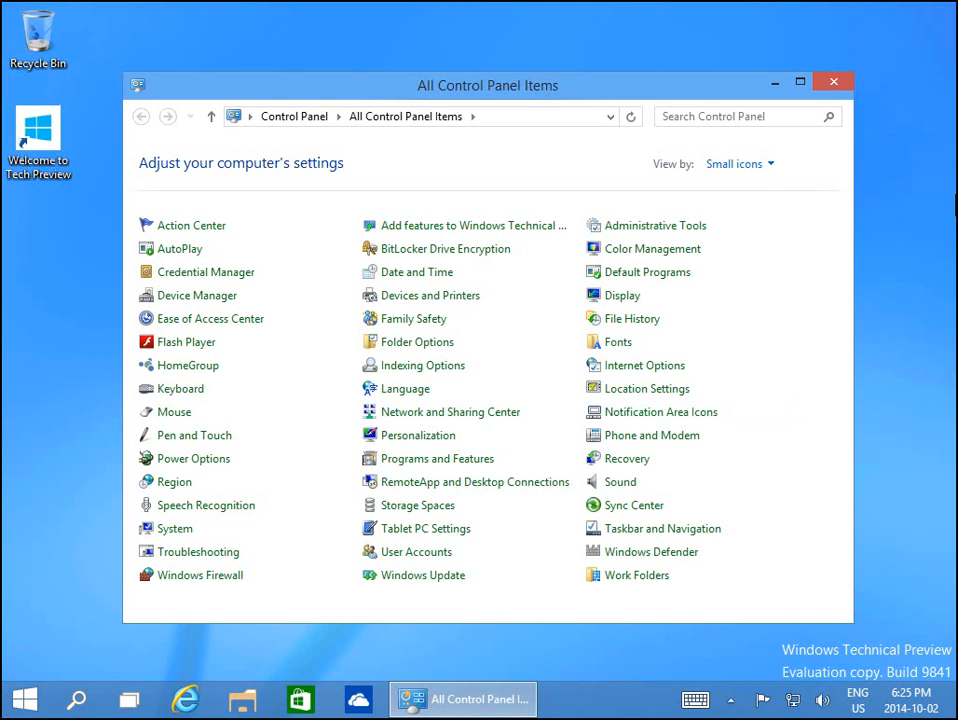
left_click(740, 164)
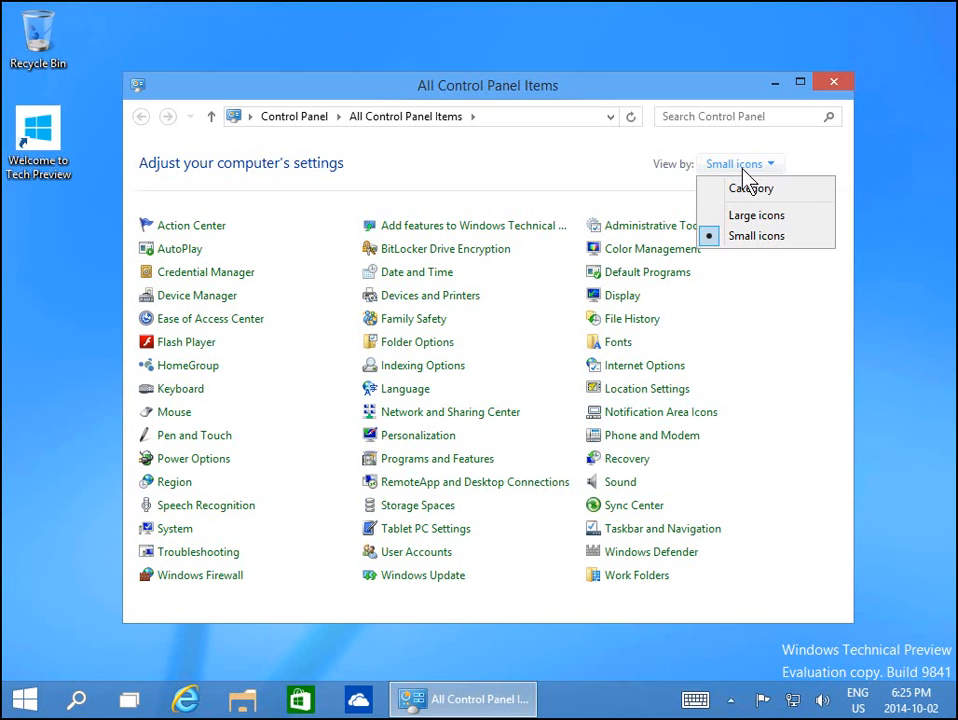
mouse_move(756, 236)
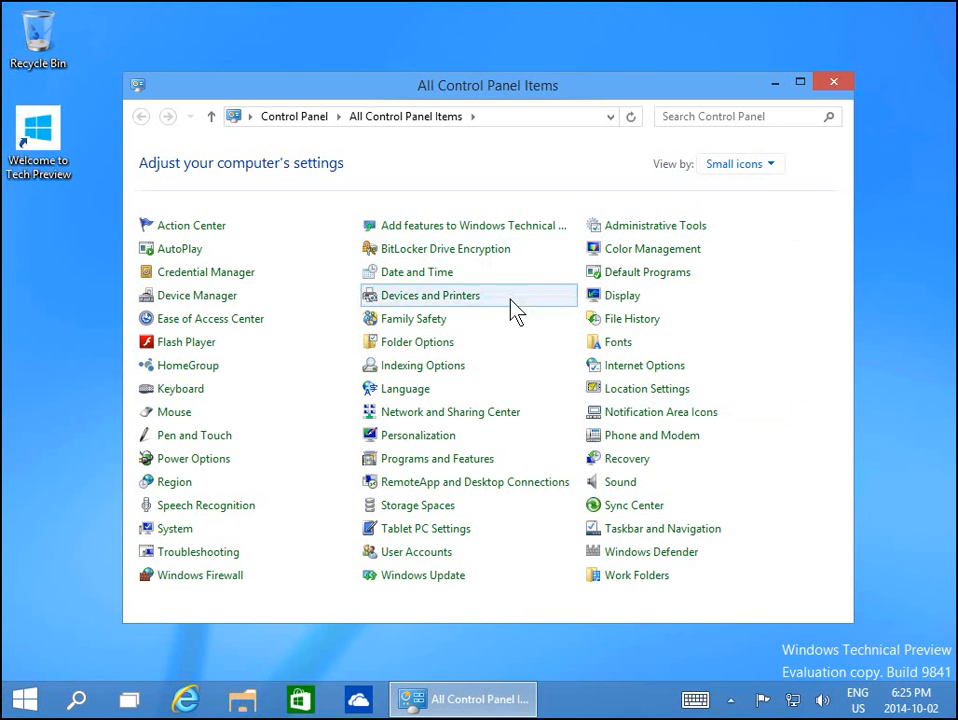
mouse_move(438, 412)
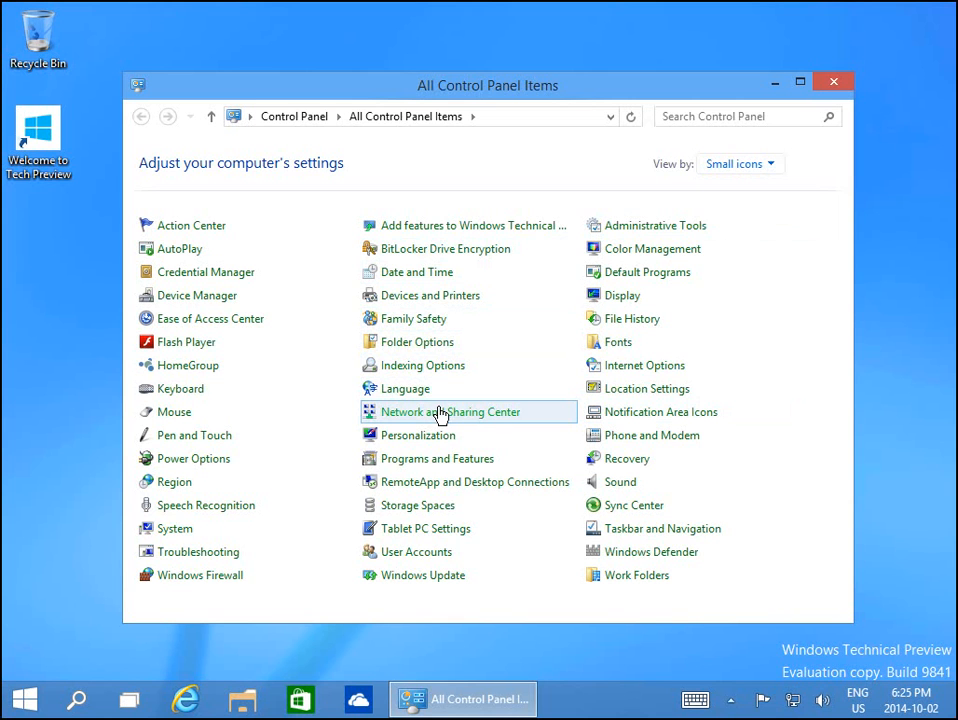
Go into Network and Sharing Center, where the active Ethernet0 network shows as Public.
left_click(450, 412)
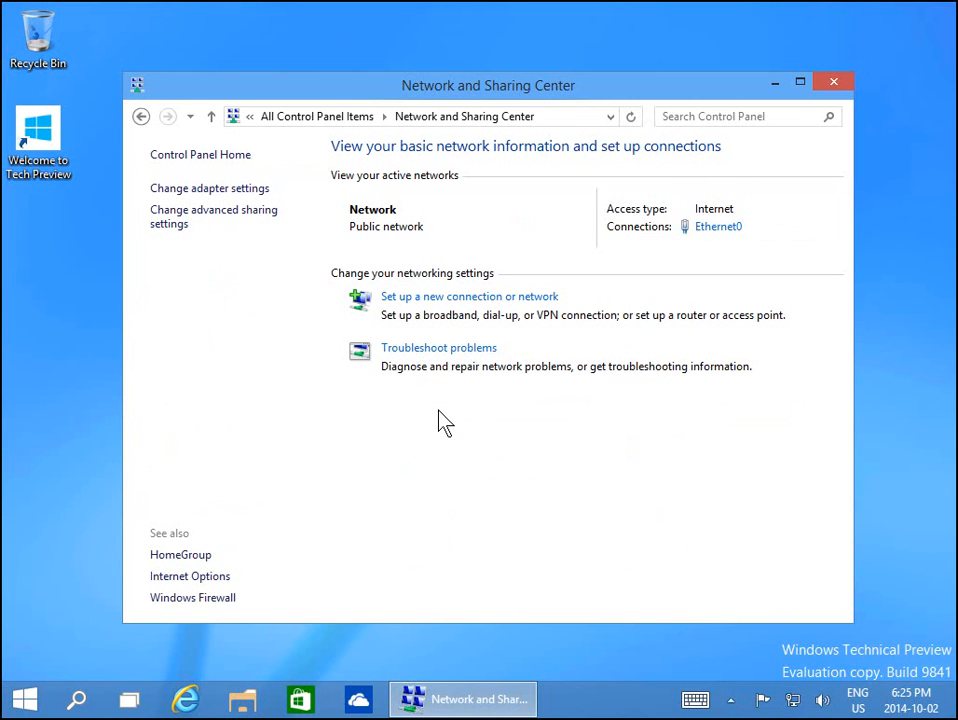
mouse_move(368, 236)
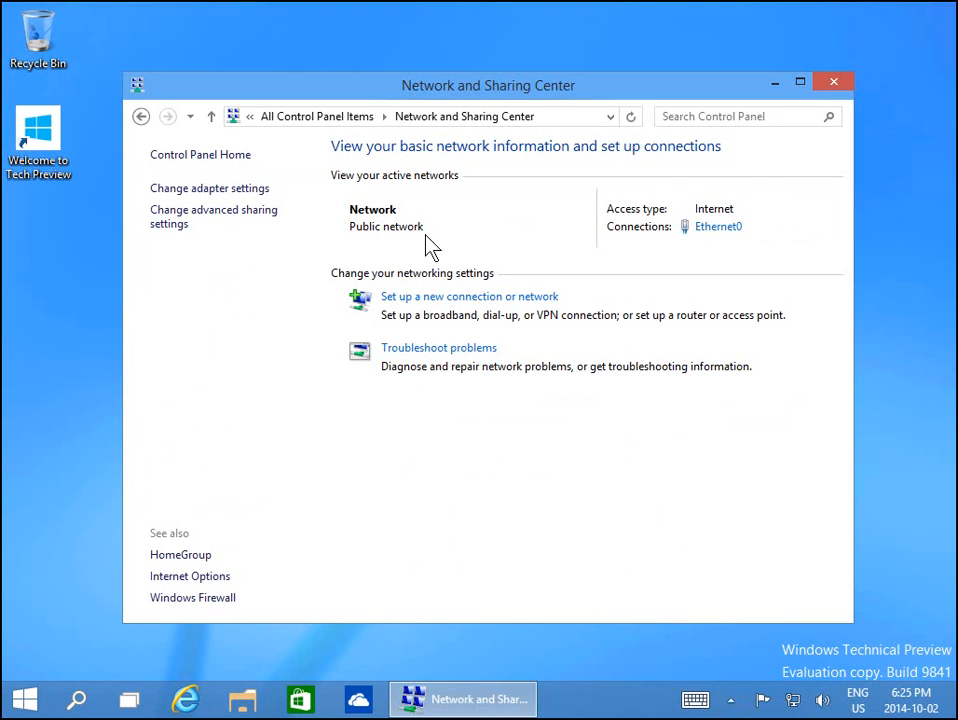
mouse_move(418, 232)
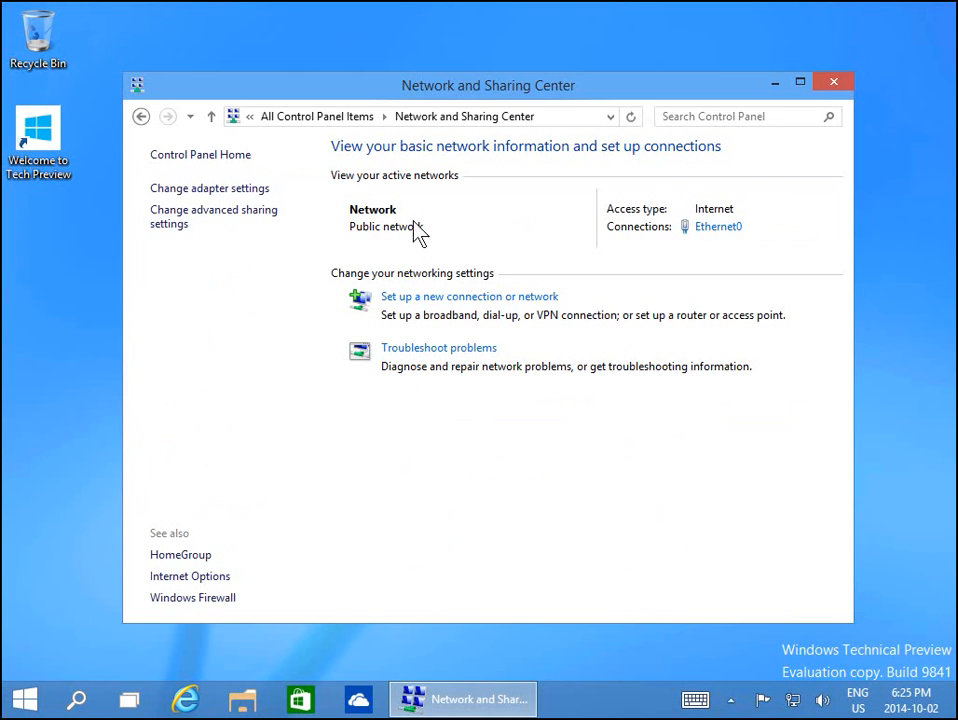
mouse_move(832, 82)
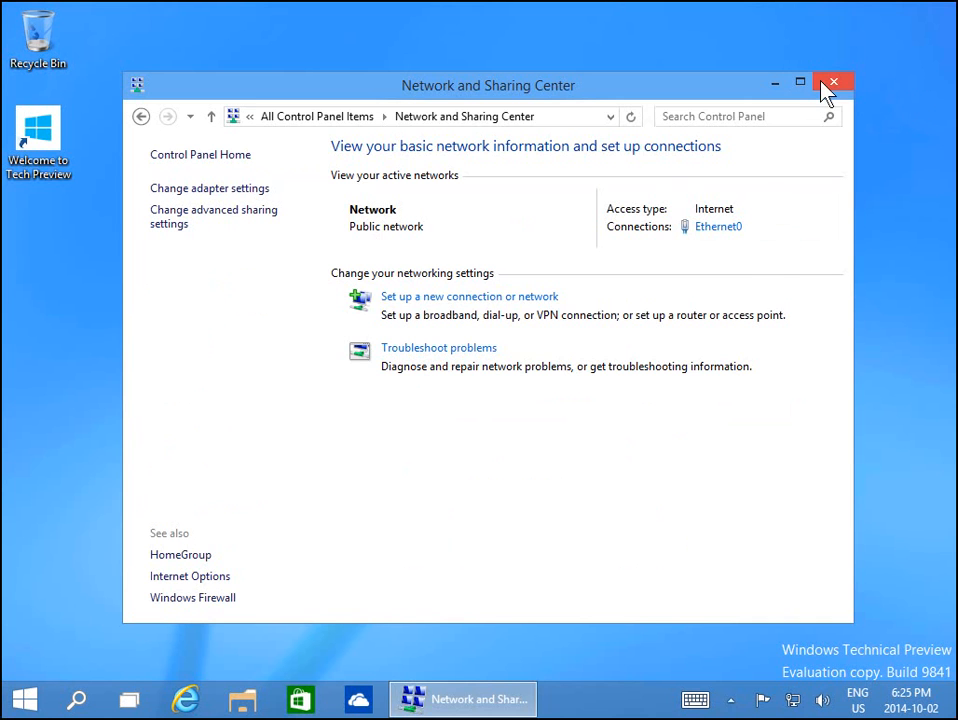
Leave Network and Sharing Center and reach the Network connections page in PC settings.
left_click(832, 82)
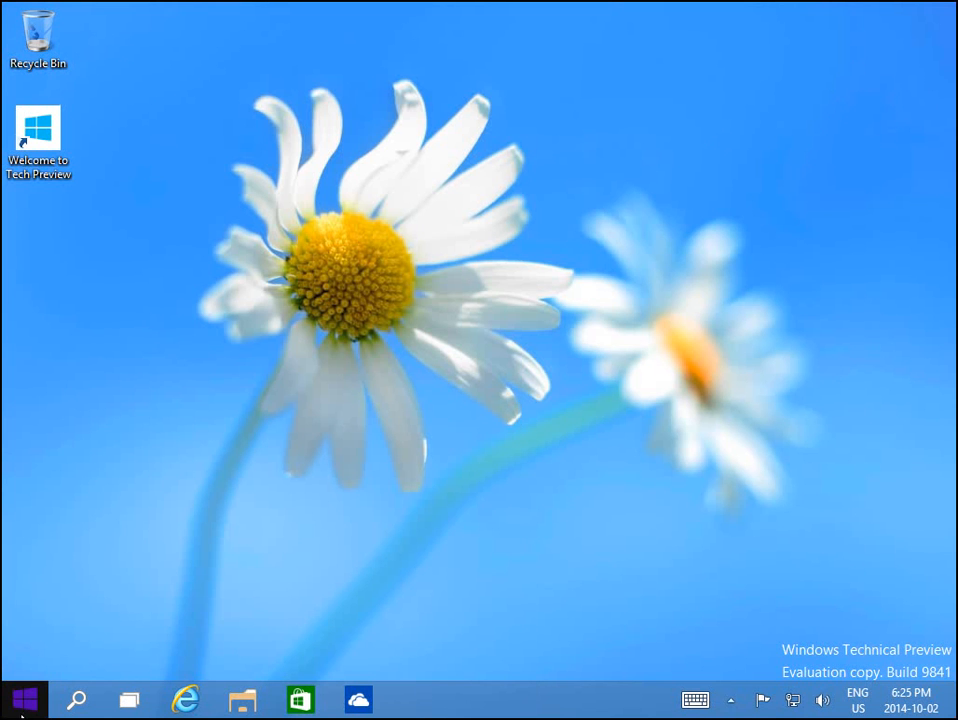
left_click(24, 698)
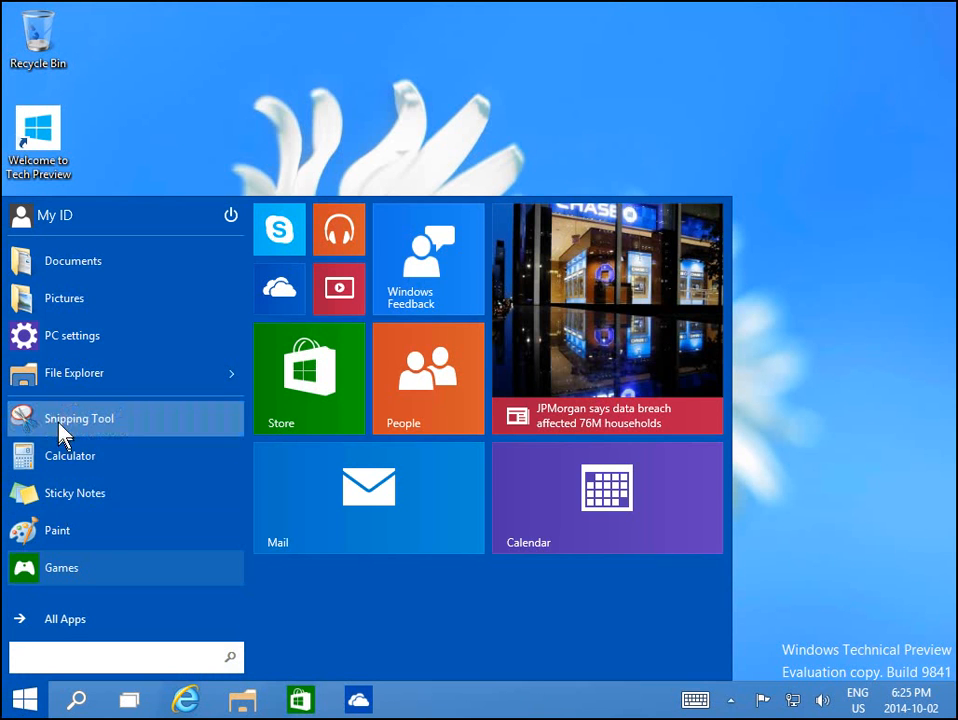
left_click(72, 336)
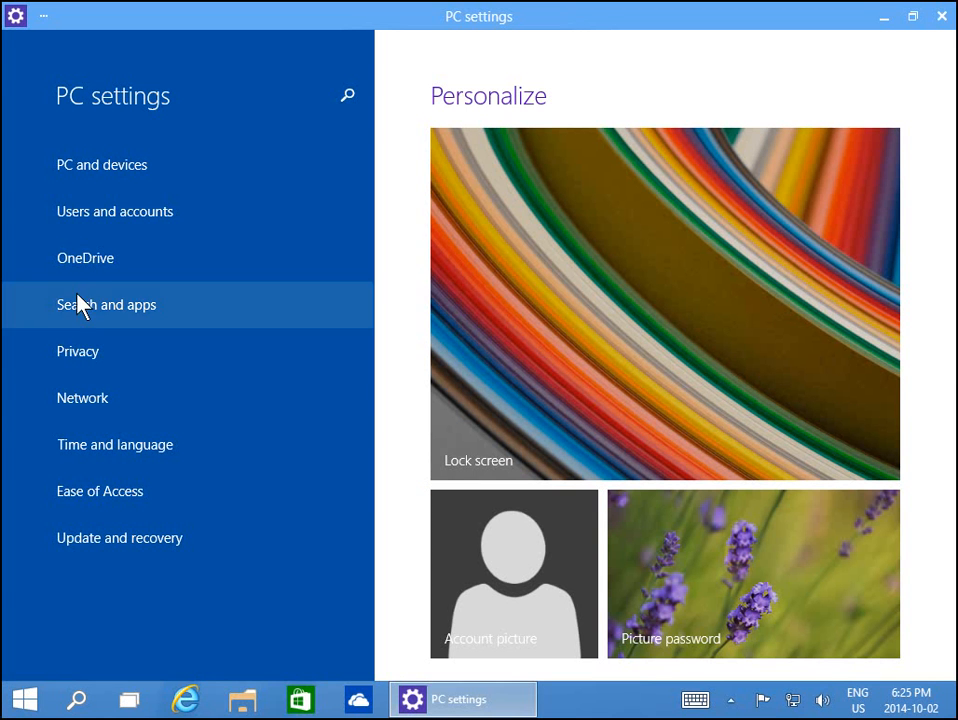
left_click(82, 396)
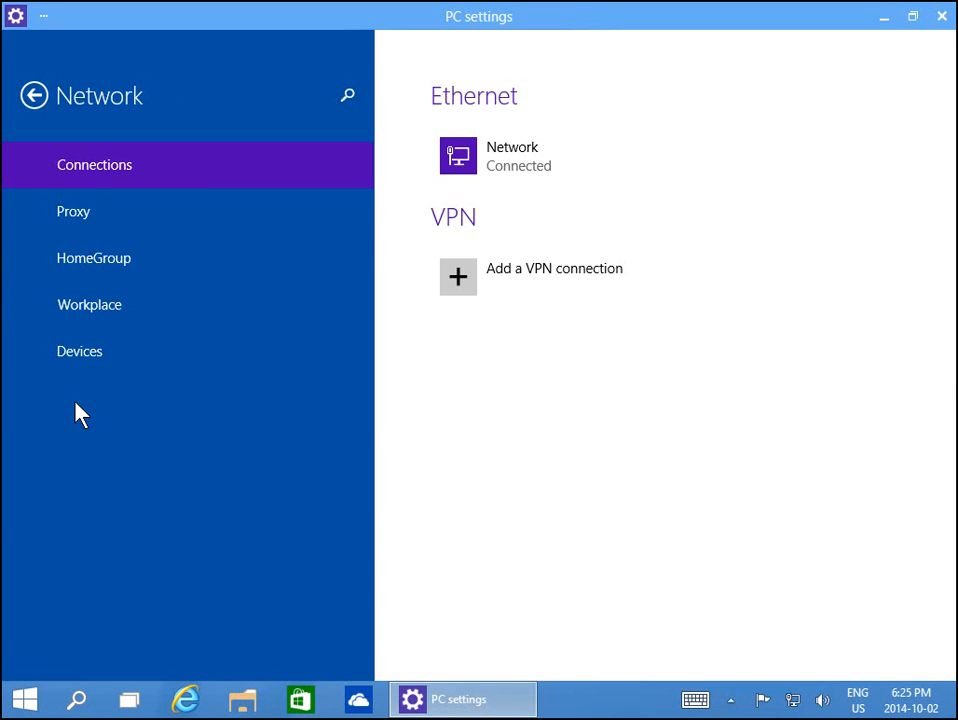
mouse_move(404, 210)
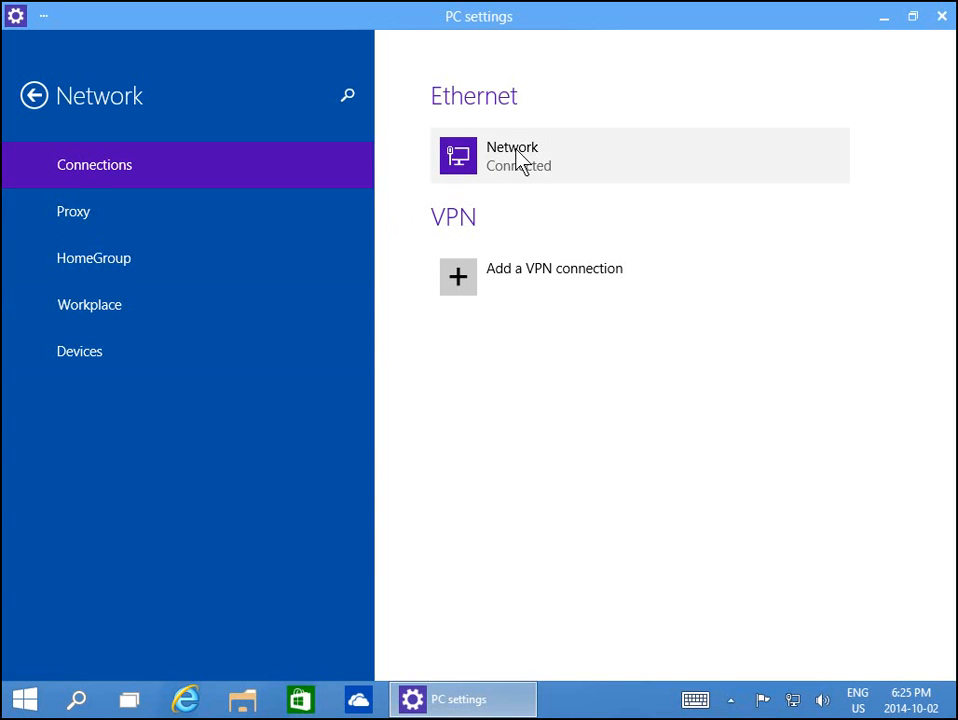
Switch Find devices and content to On for the Ethernet network, then exit PC settings.
left_click(640, 156)
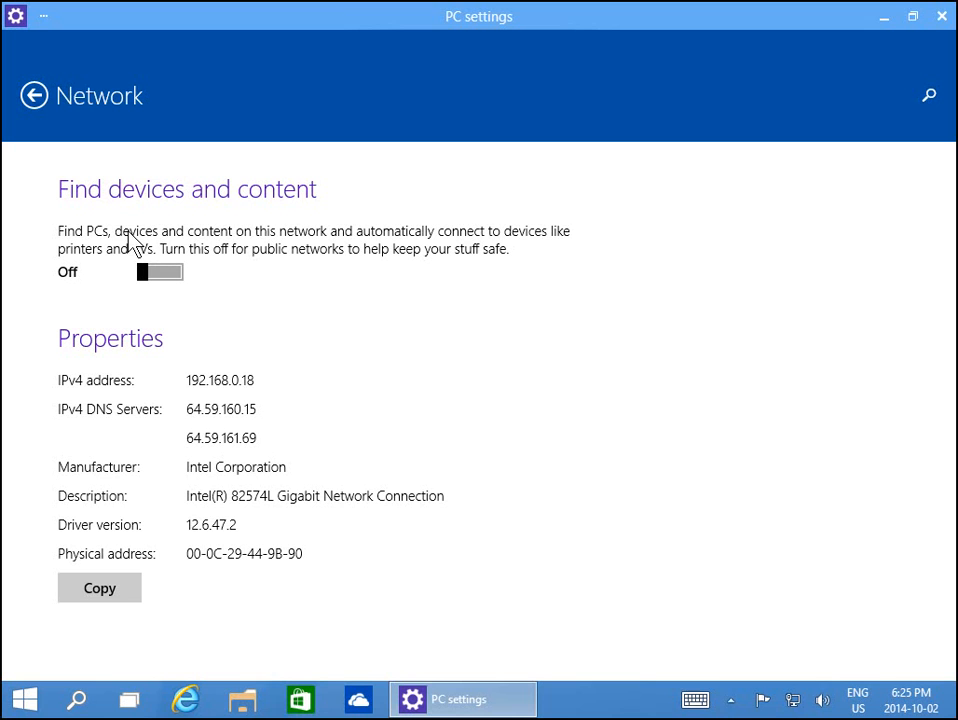
mouse_move(152, 216)
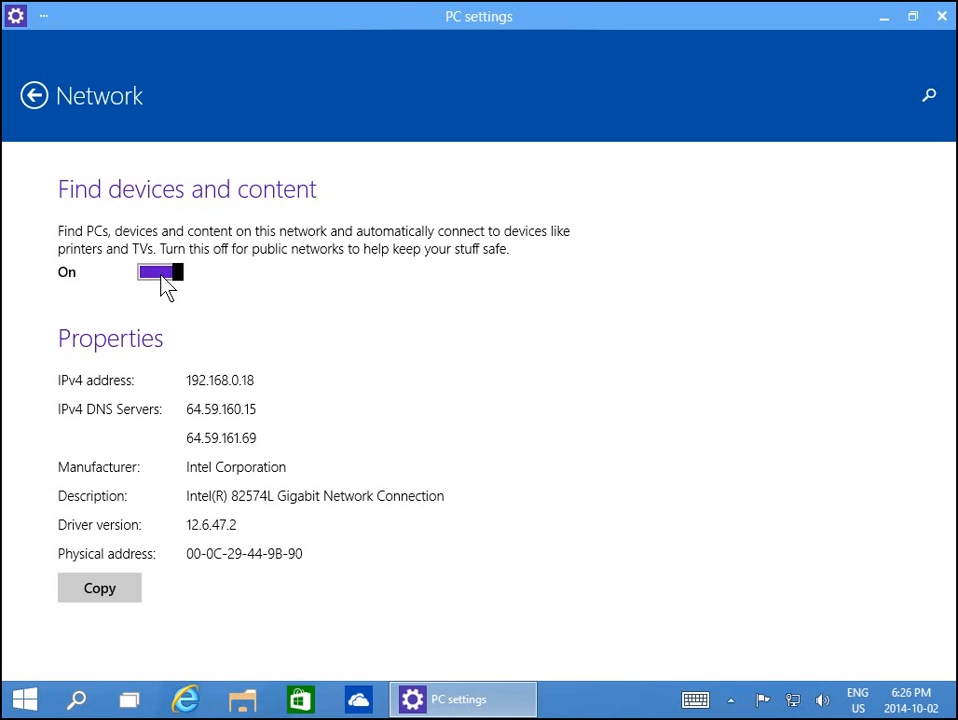
mouse_move(162, 408)
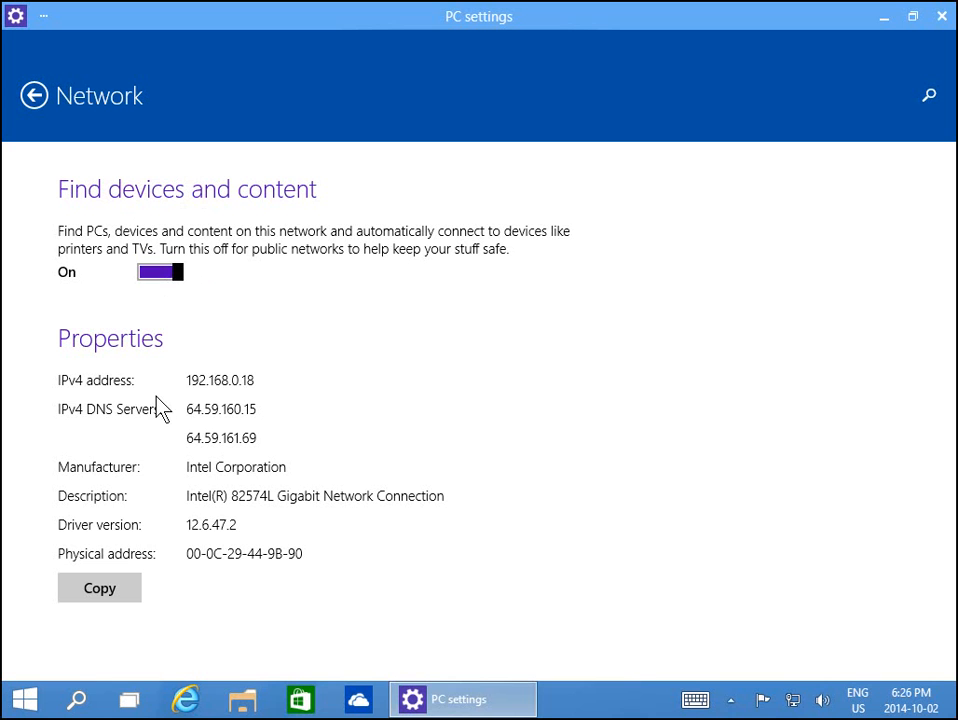
mouse_move(764, 22)
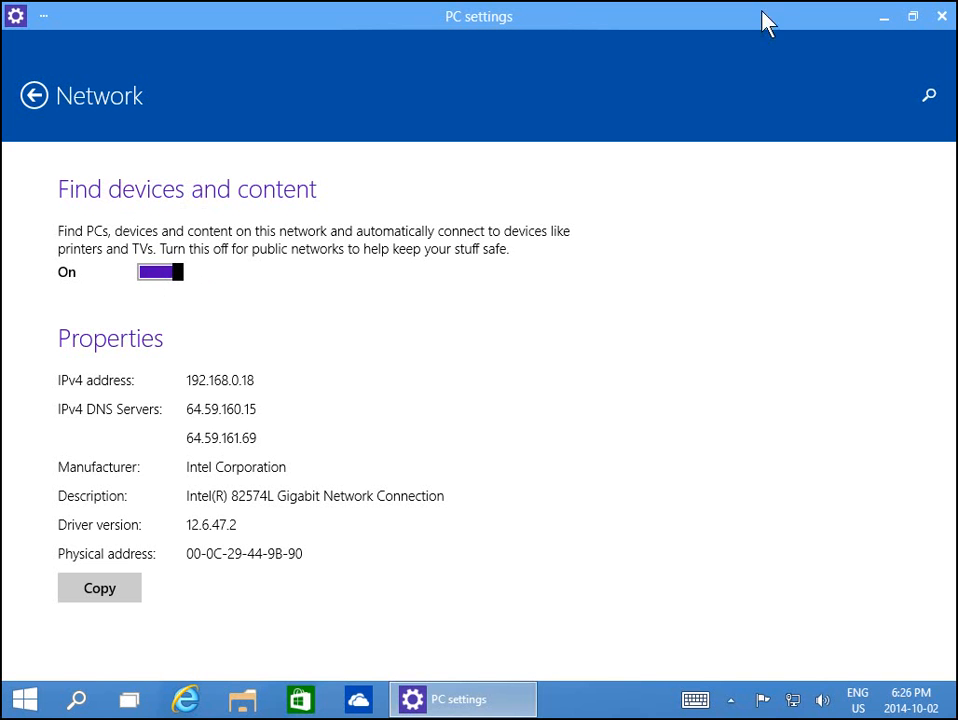
left_click(24, 700)
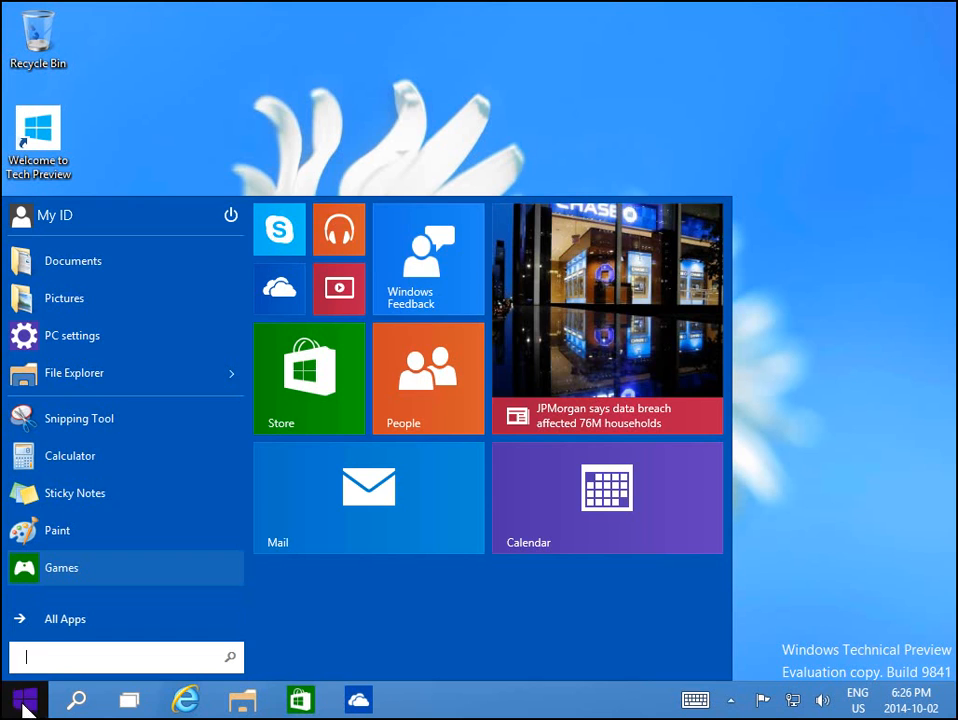
Return to Network and Sharing Center via Control Panel and confirm the network now reads Private.
right_click(20, 700)
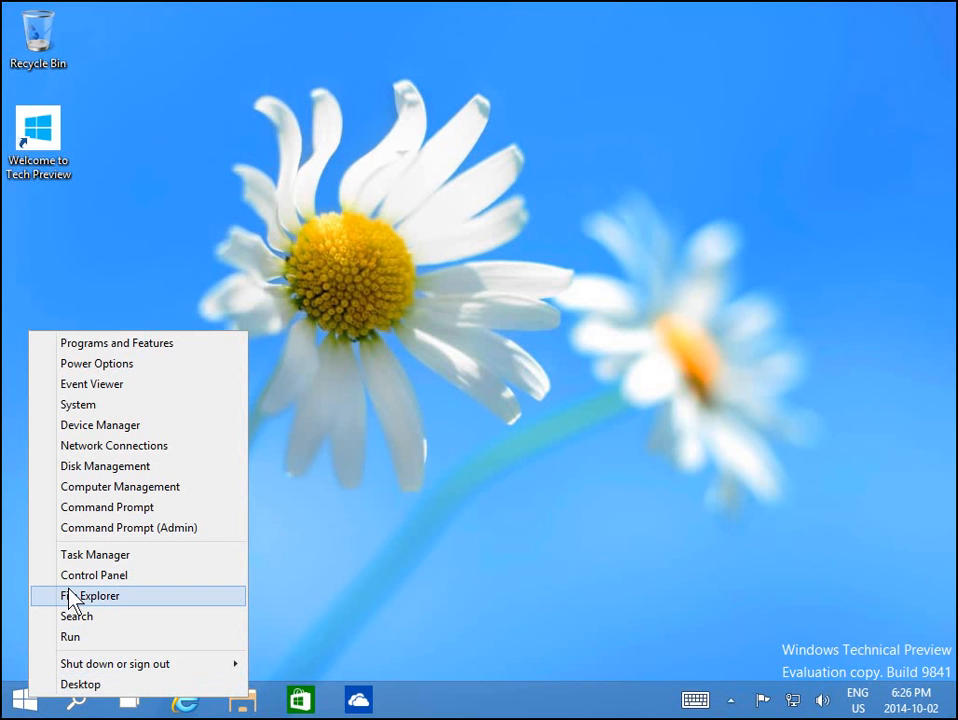
left_click(94, 574)
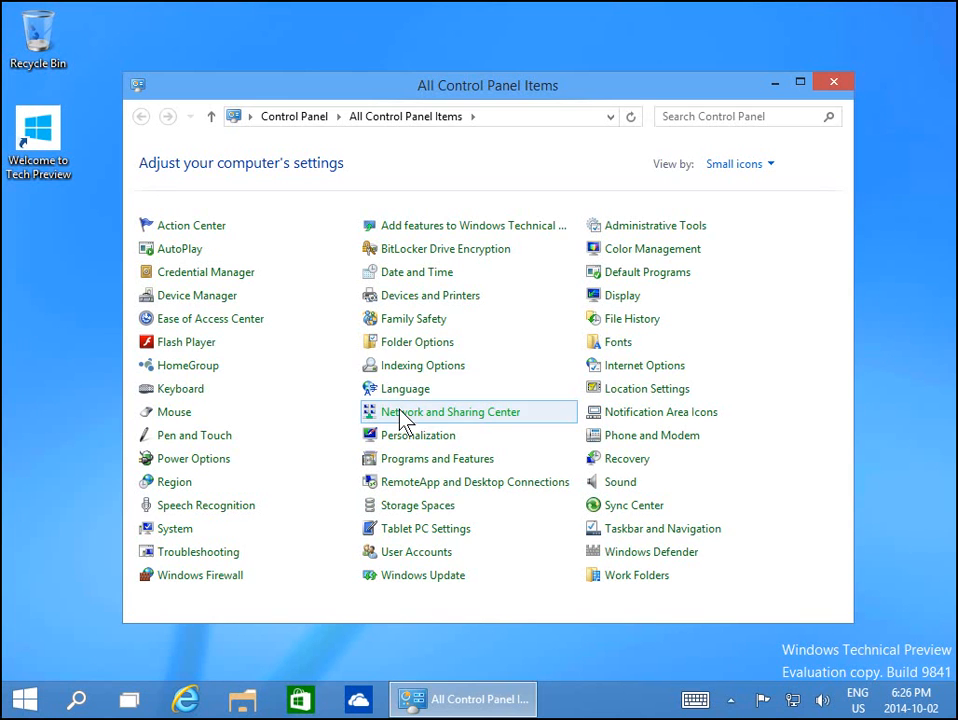
mouse_move(440, 412)
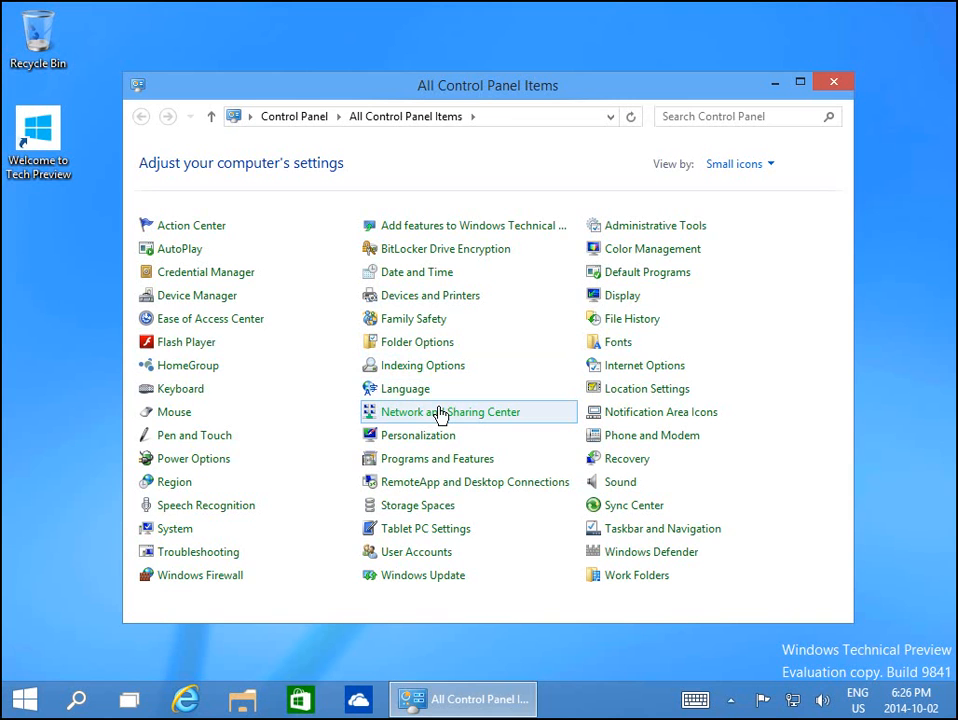
left_click(448, 412)
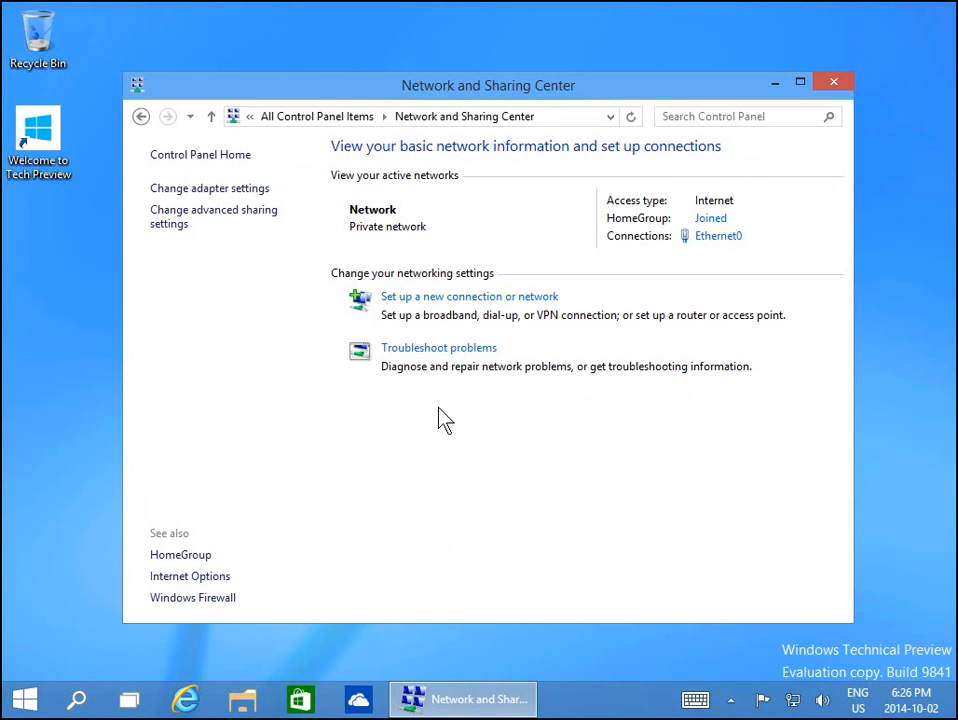
mouse_move(408, 256)
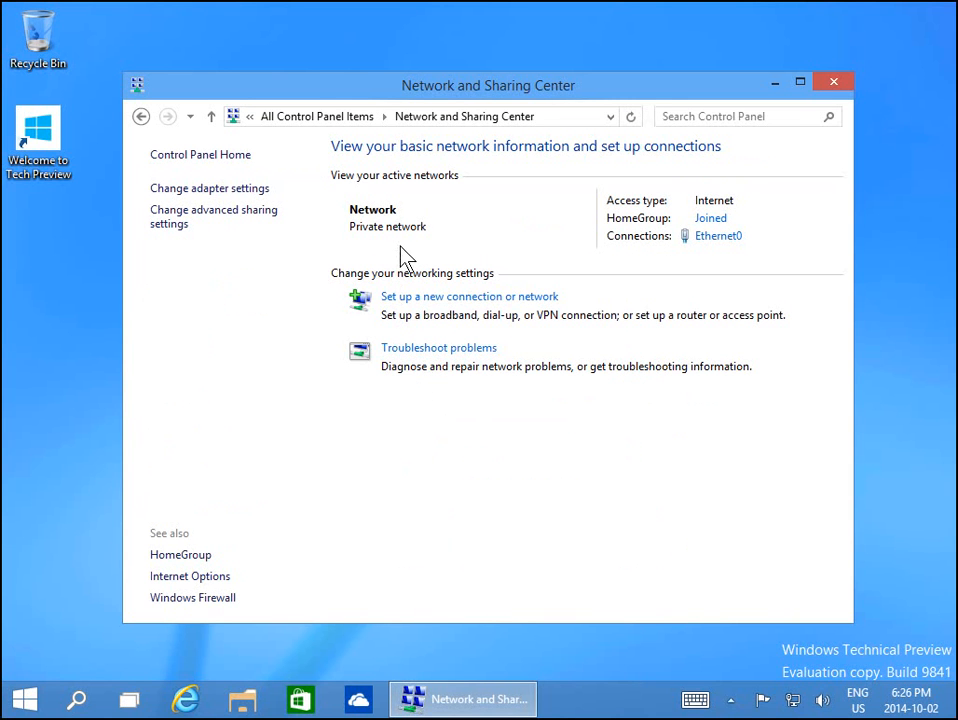
mouse_move(410, 244)
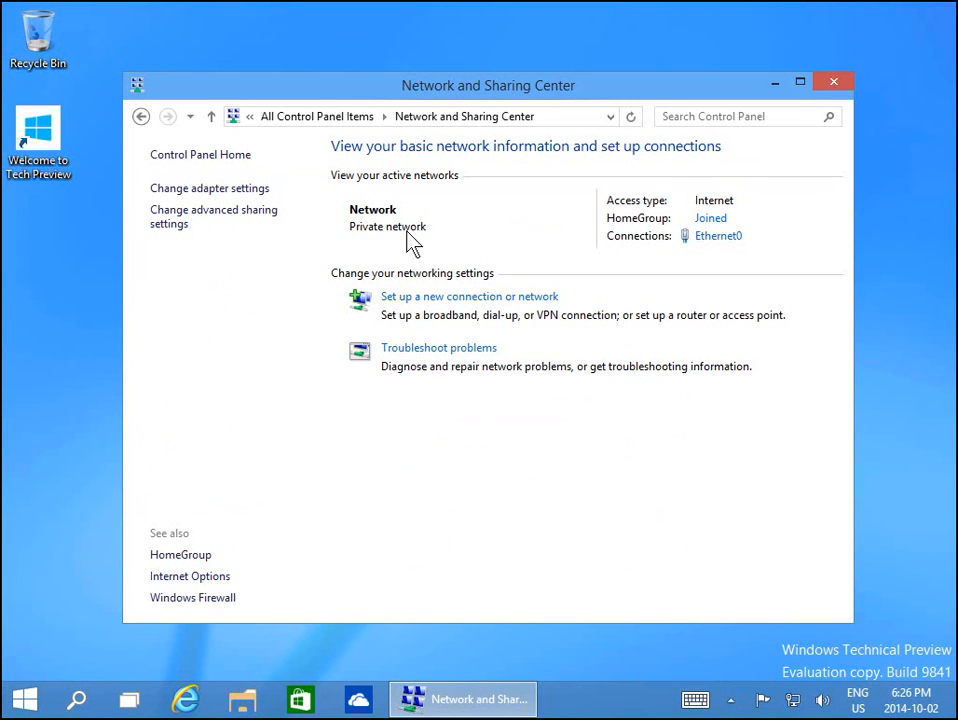